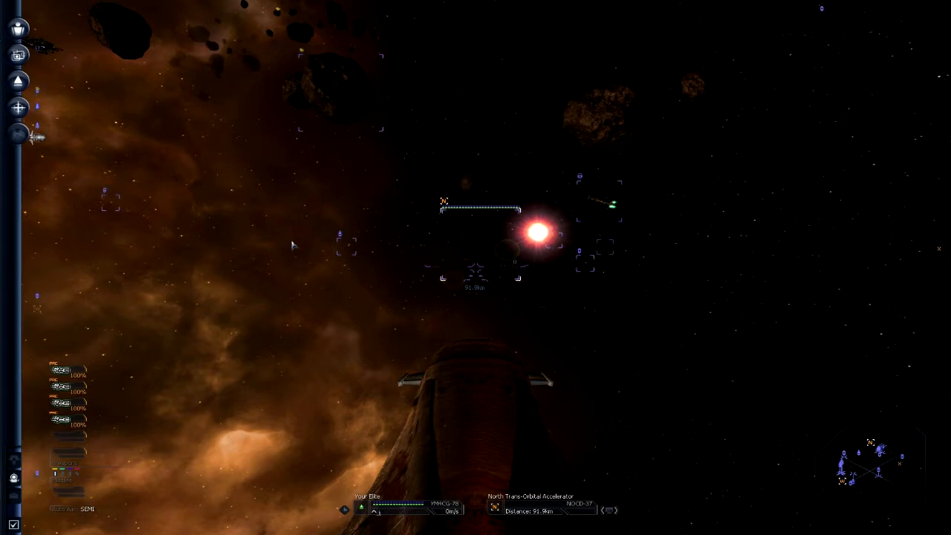
{"action": "mouse_move", "coordinate": [369, 205]}
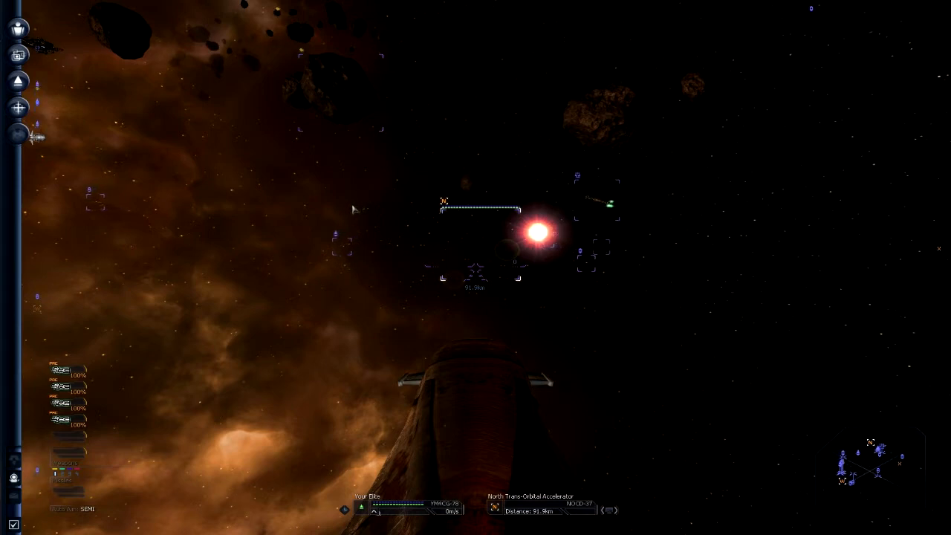
{"action": "mouse_move", "coordinate": [360, 214]}
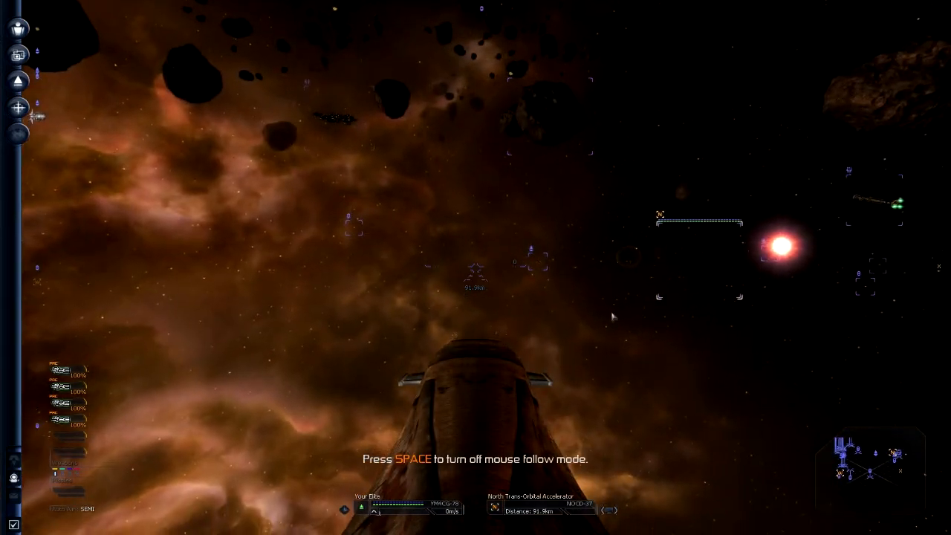
{"action": "mouse_move", "coordinate": [464, 305]}
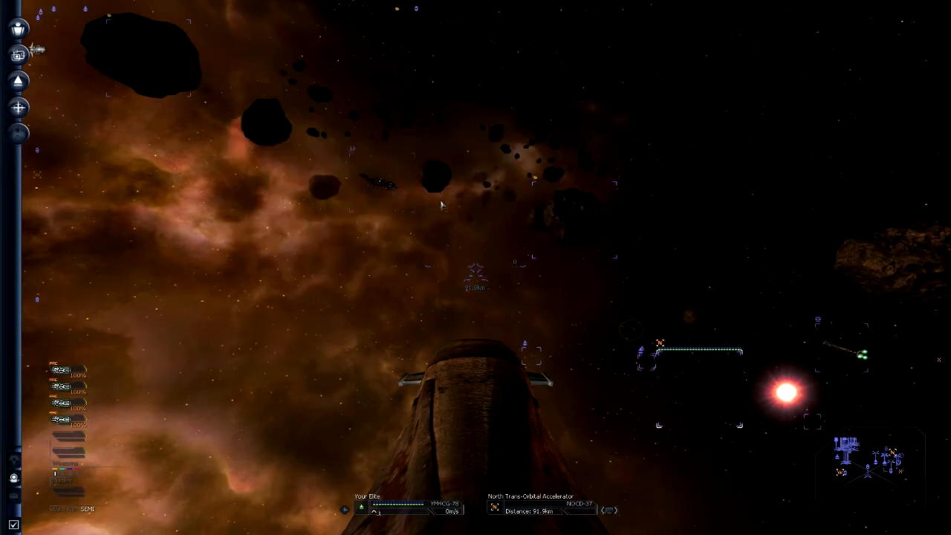
{"action": "mouse_move", "coordinate": [413, 296]}
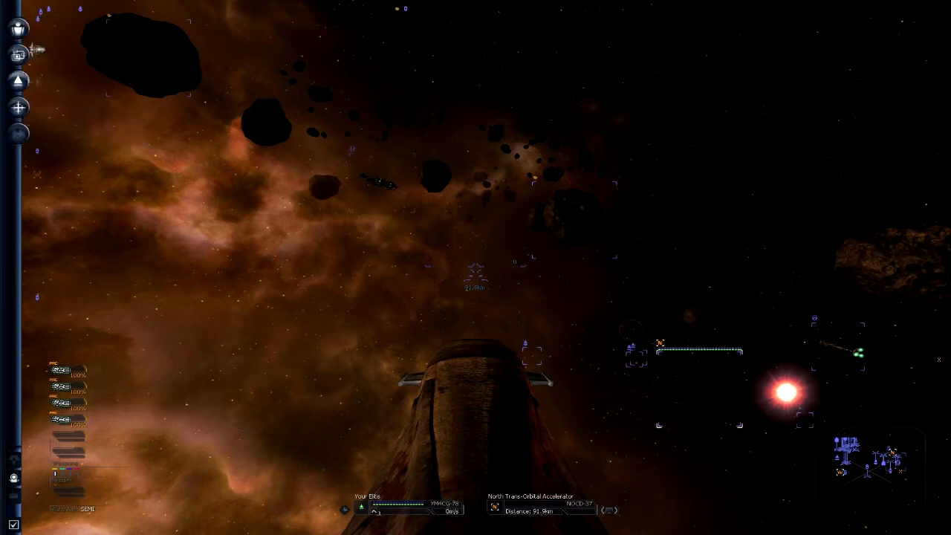
Step: View My Pilot Status from the Personal menu and scroll through the pilot statistics
{"action": "left_click", "coordinate": [18, 28]}
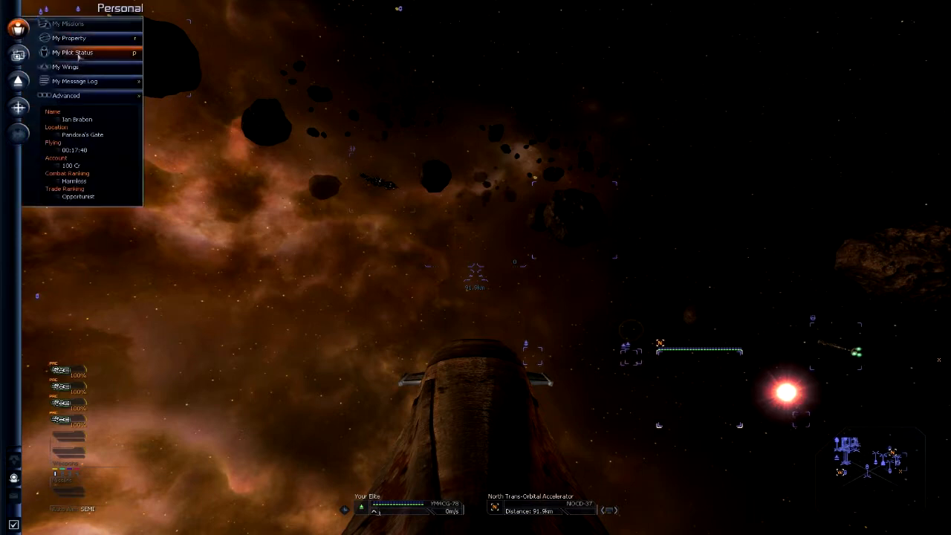
{"action": "left_click", "coordinate": [72, 52]}
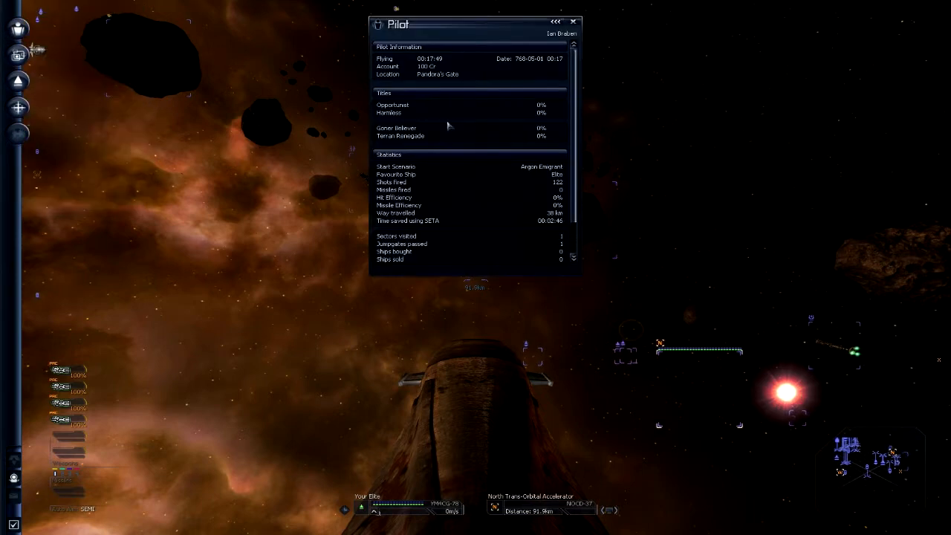
{"action": "mouse_move", "coordinate": [439, 71]}
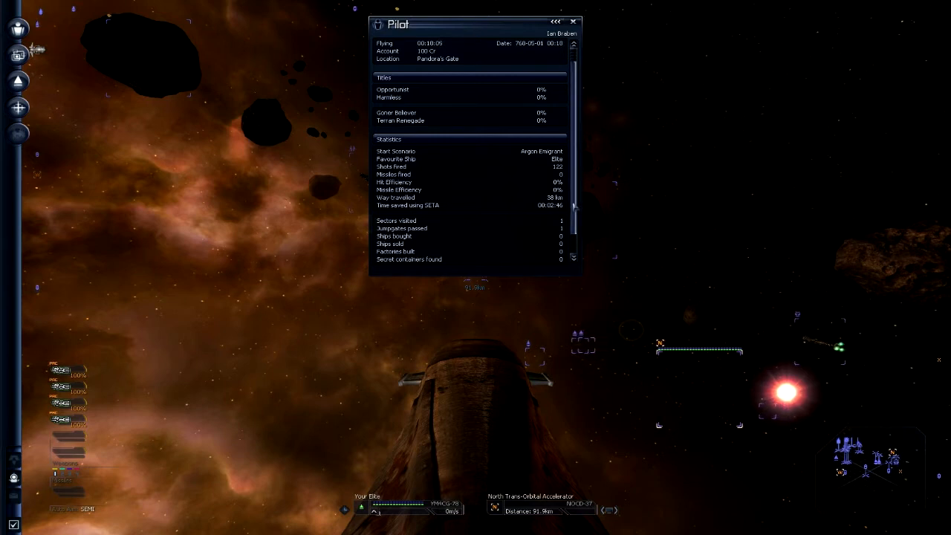
{"action": "scroll", "scroll_direction": "down", "scroll_amount": 3}
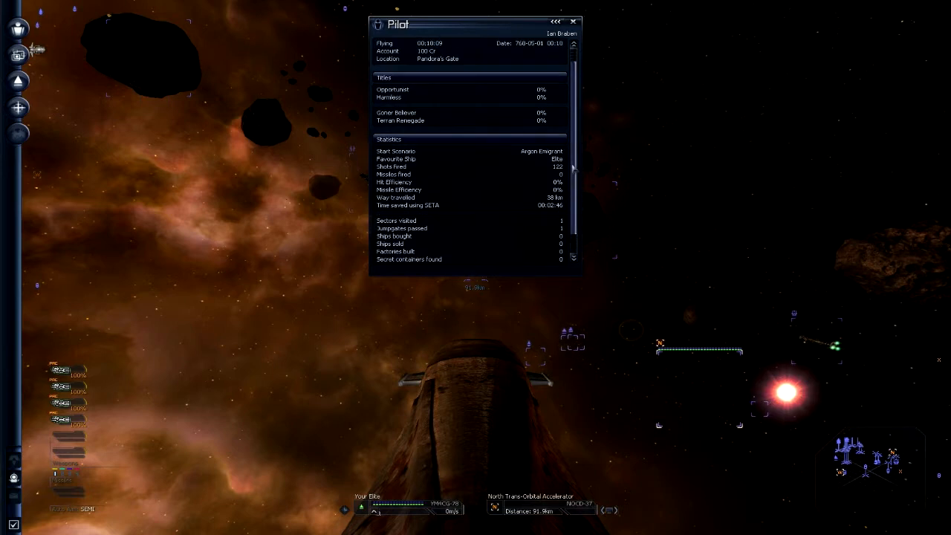
{"action": "scroll", "scroll_direction": "down", "scroll_amount": 3}
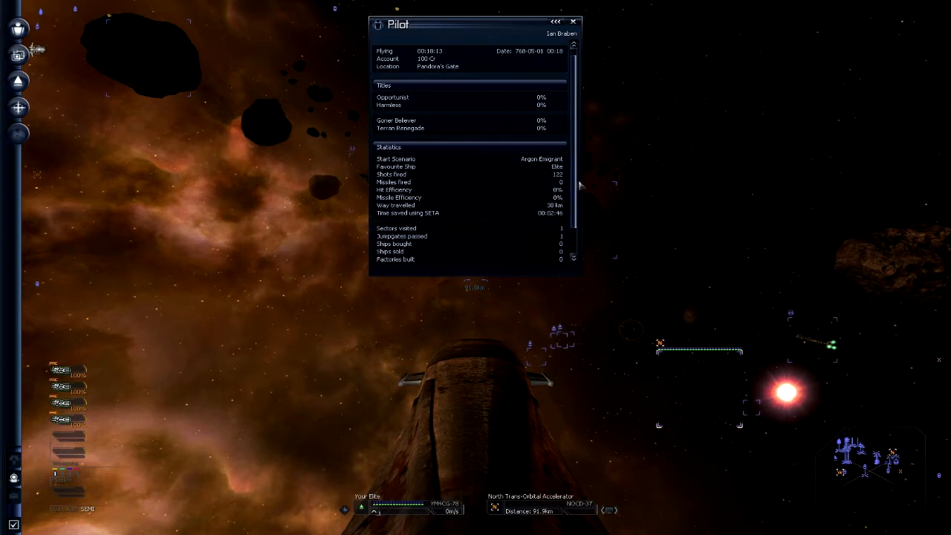
{"action": "scroll", "scroll_direction": "down", "scroll_amount": 3}
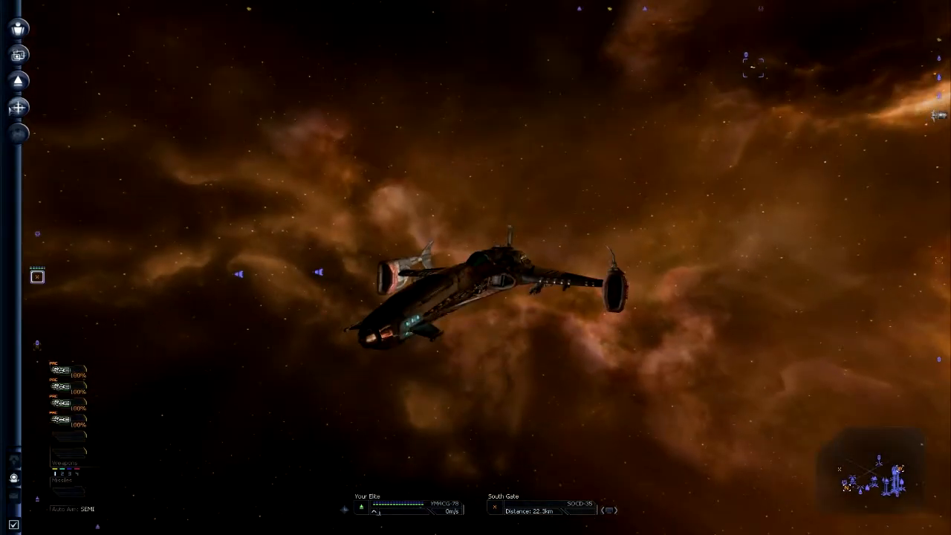
Step: Install Mosquito Missiles in the empty missile slot via Weapon Control
{"action": "left_click", "coordinate": [18, 81]}
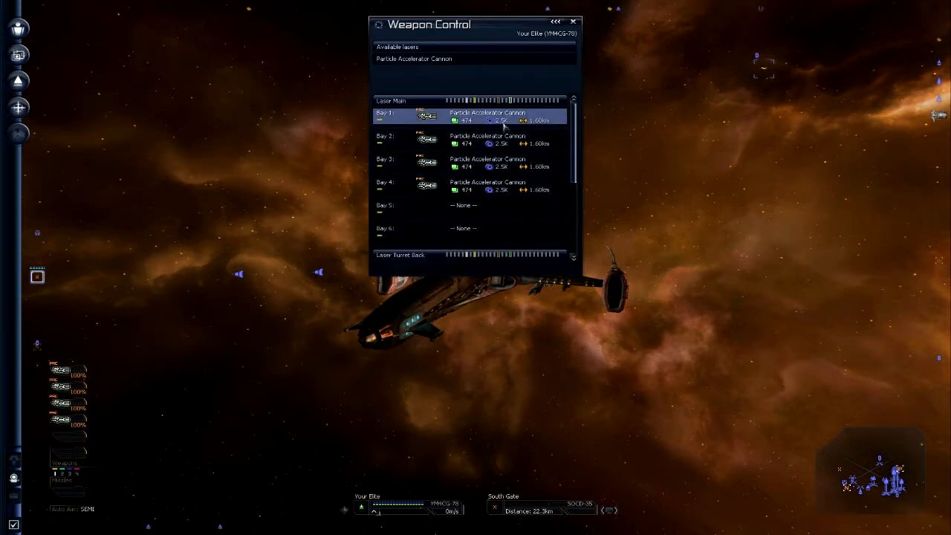
{"action": "scroll", "scroll_direction": "down", "scroll_amount": 3}
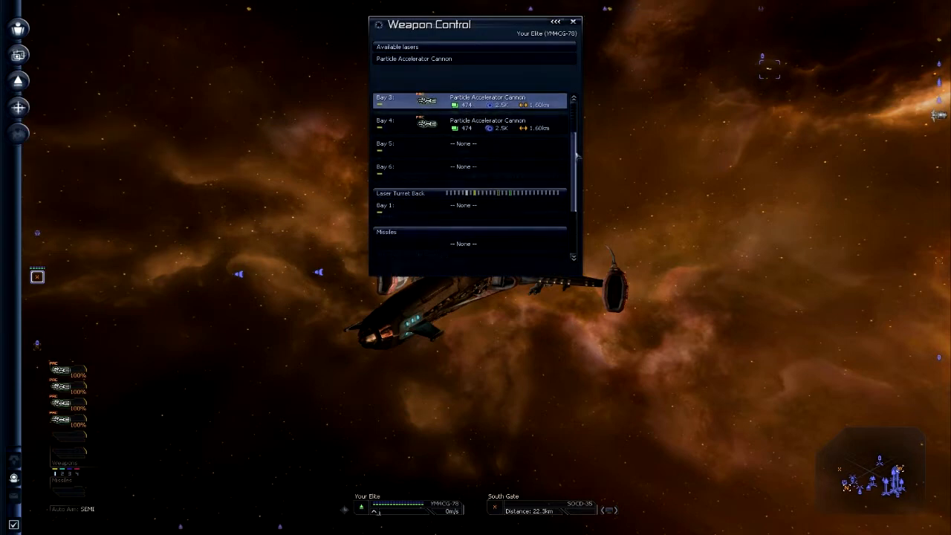
{"action": "scroll", "scroll_direction": "down", "scroll_amount": 3}
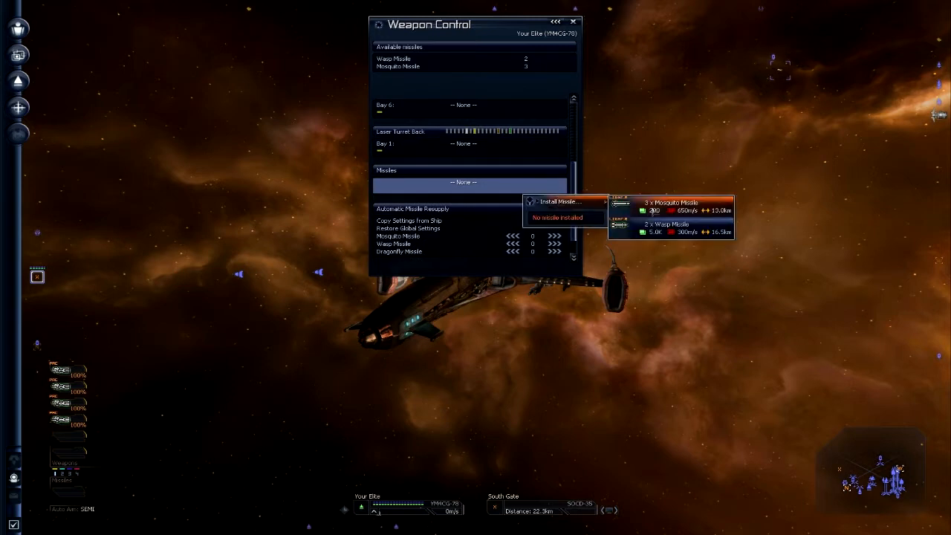
{"action": "left_click", "coordinate": [669, 202]}
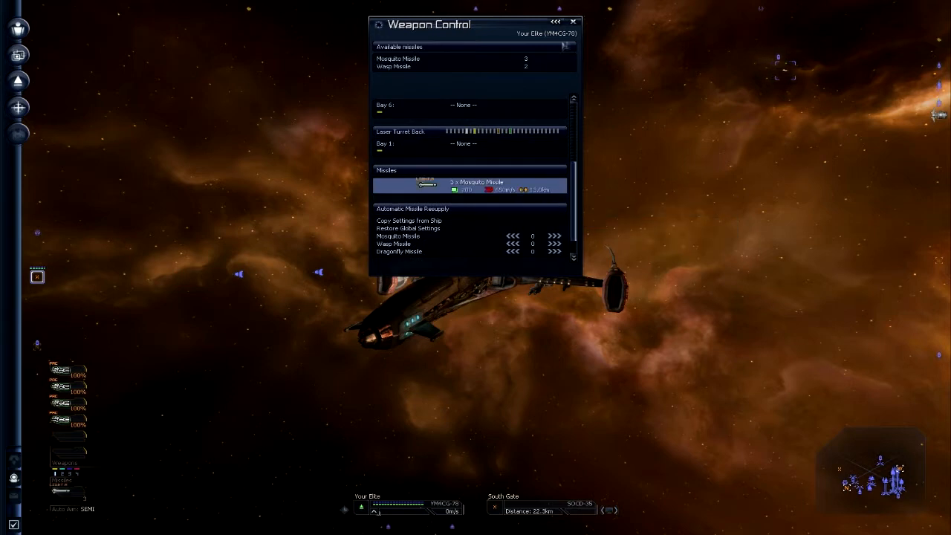
{"action": "left_click", "coordinate": [574, 22]}
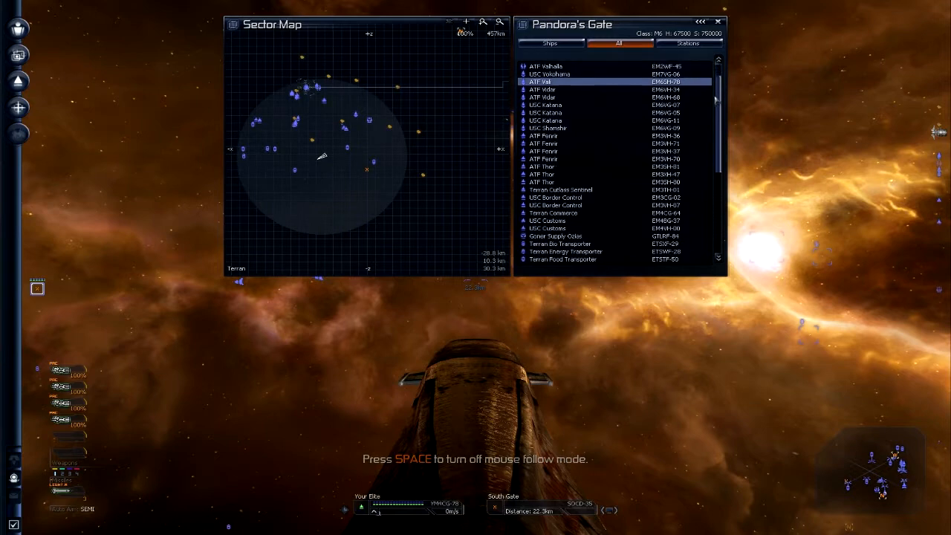
Step: Target the North Trans-Orbital Accelerator from Pandora's Gate's object list
{"action": "scroll", "scroll_direction": "down", "scroll_amount": 3}
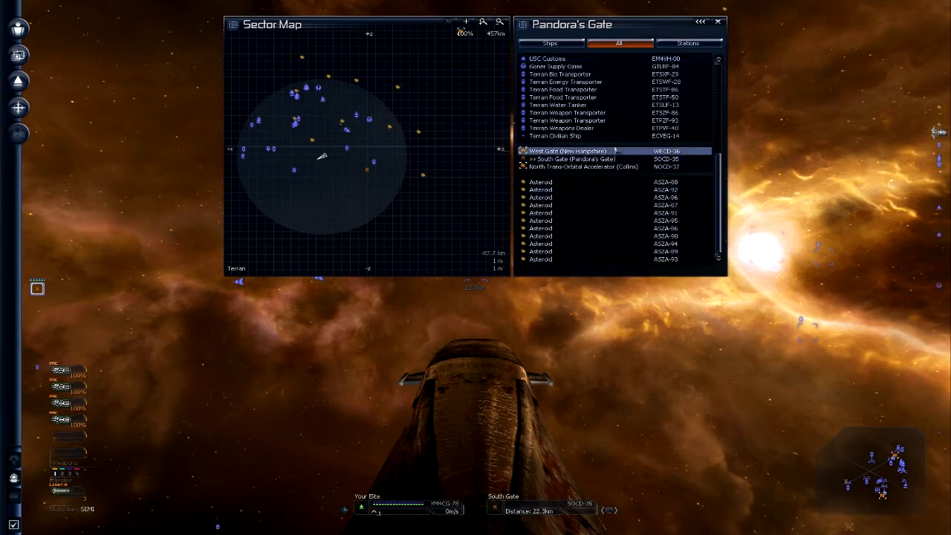
{"action": "left_click", "coordinate": [586, 167]}
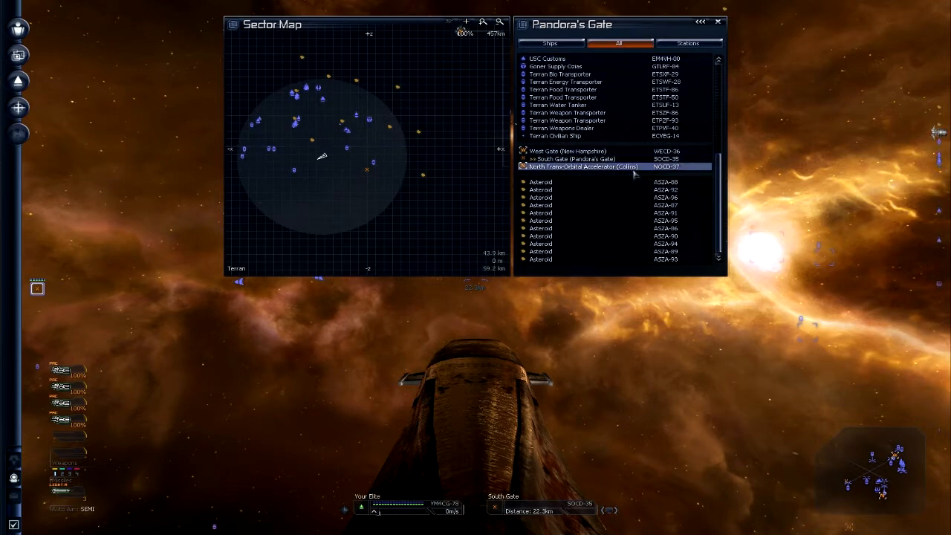
{"action": "left_click", "coordinate": [587, 152]}
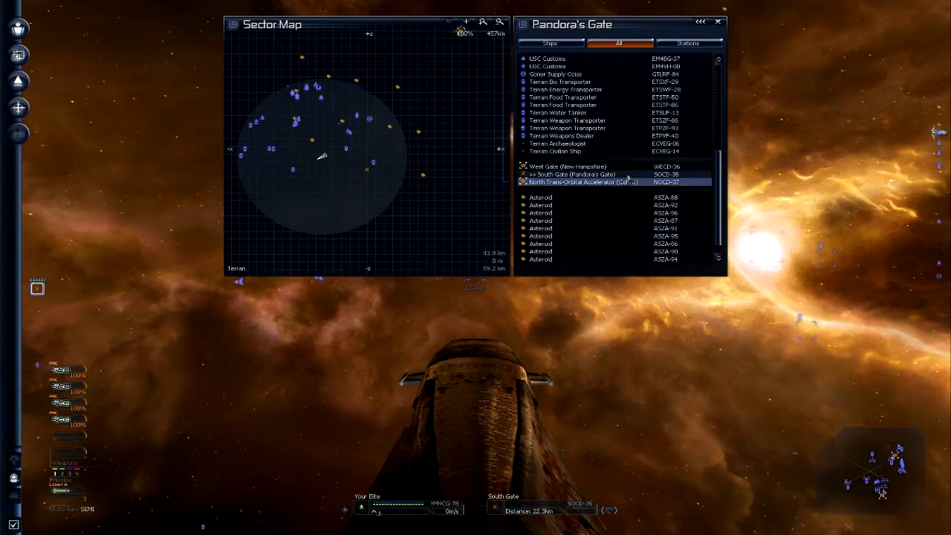
{"action": "left_click", "coordinate": [552, 151]}
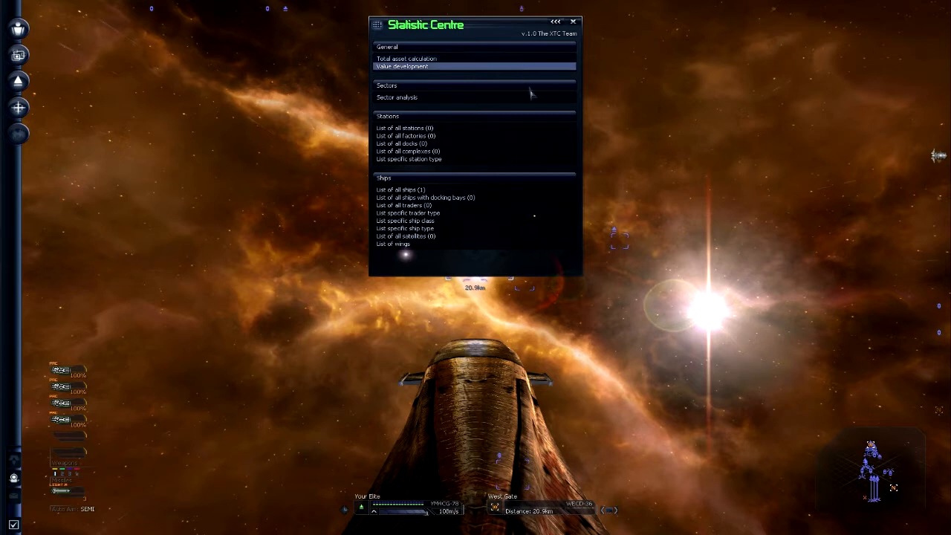
Step: Read the 'Terrorists attack station' article in Solar System News, then dismiss the news
{"action": "left_click", "coordinate": [572, 20]}
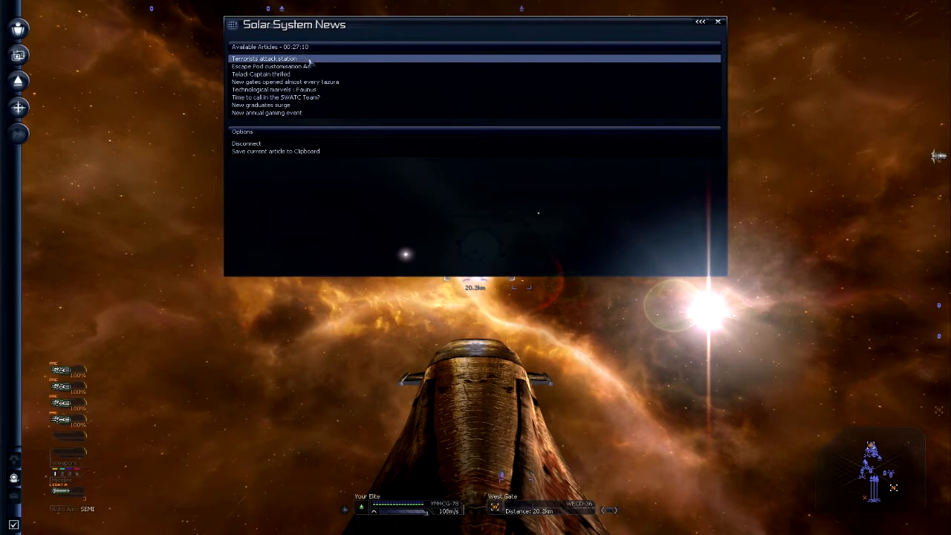
{"action": "left_click", "coordinate": [265, 60]}
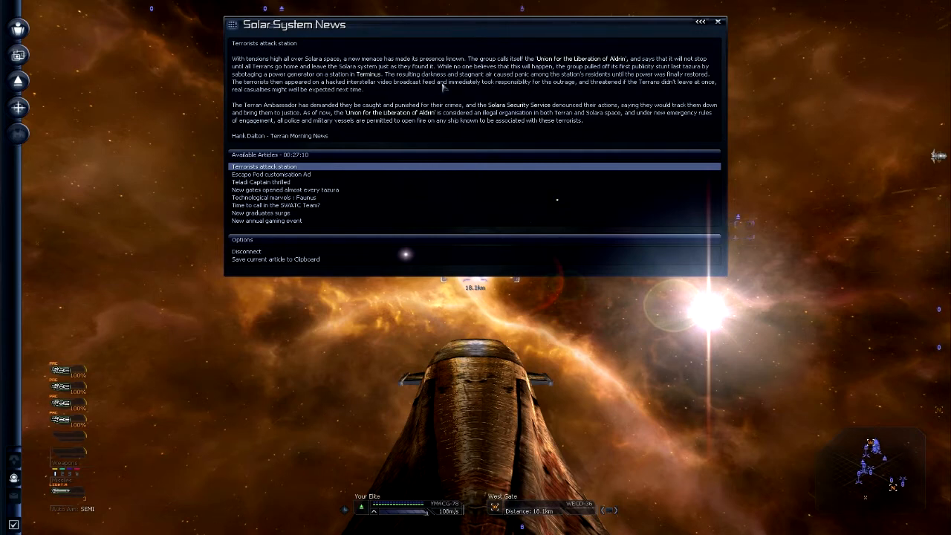
{"action": "mouse_move", "coordinate": [482, 91]}
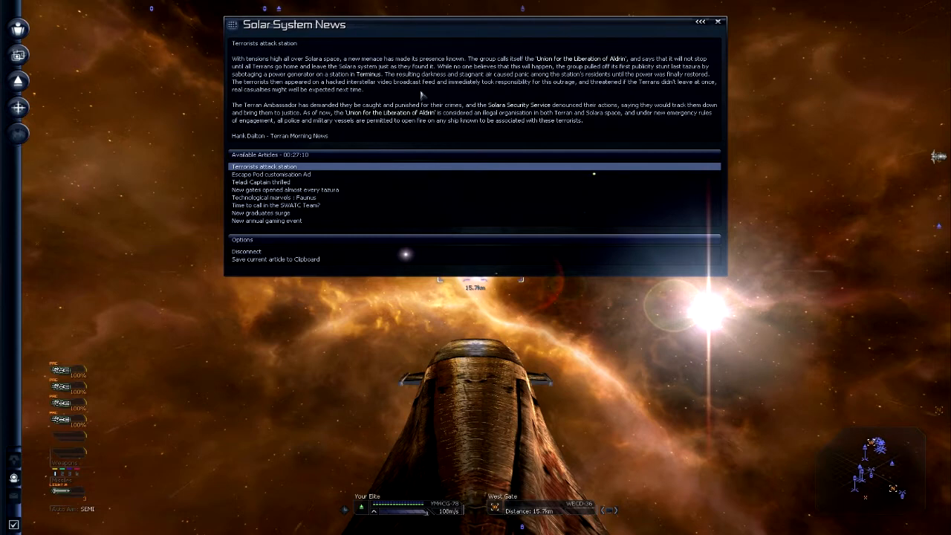
{"action": "mouse_move", "coordinate": [514, 90]}
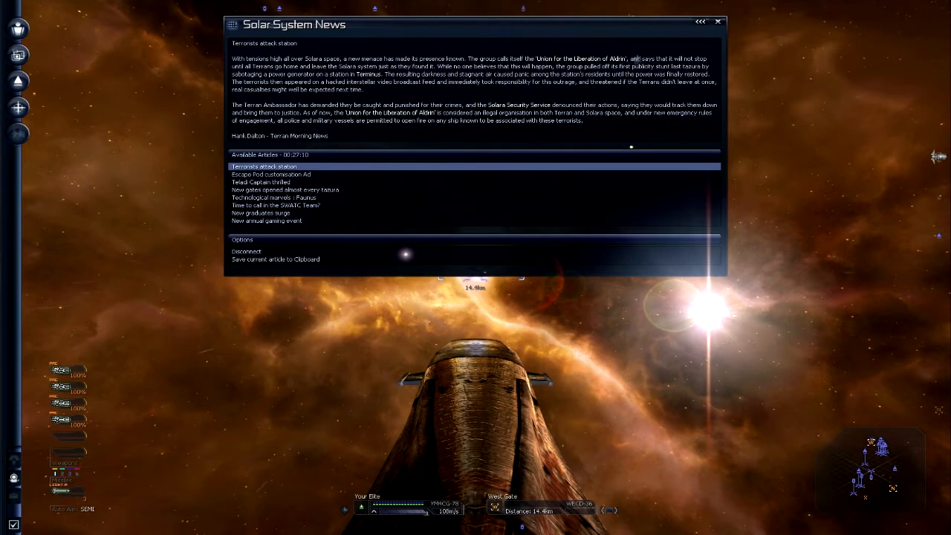
{"action": "left_click", "coordinate": [718, 21]}
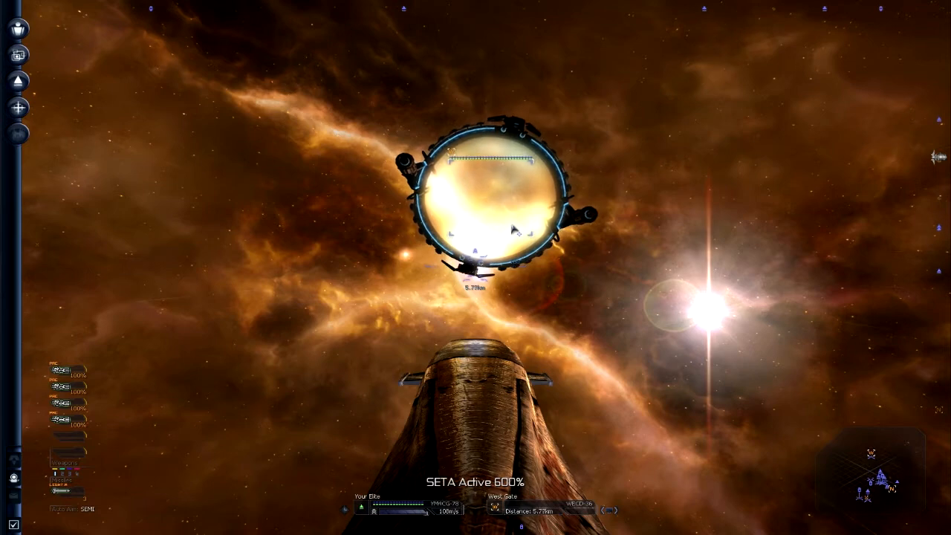
{"action": "right_click", "coordinate": [508, 230]}
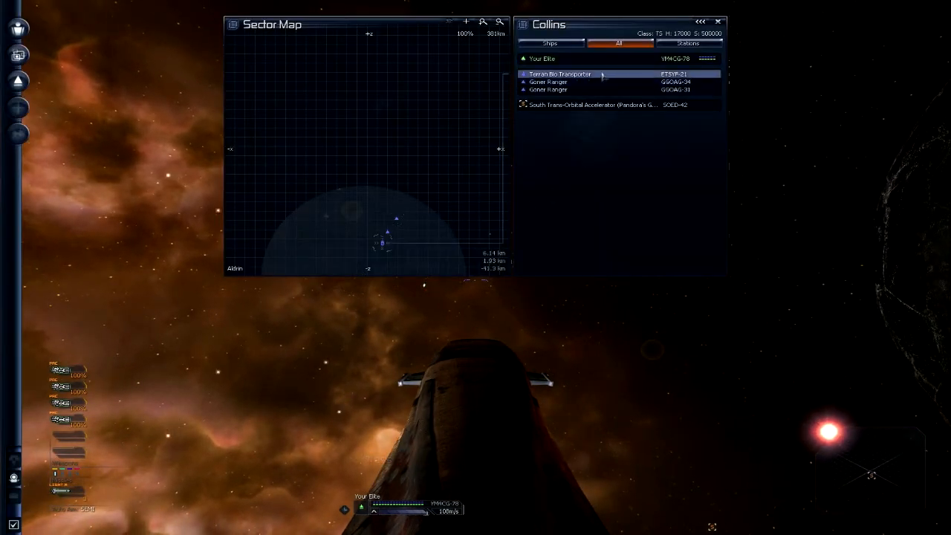
Step: Select the transporter entry in the Collins sector's object list
{"action": "left_click", "coordinate": [587, 82]}
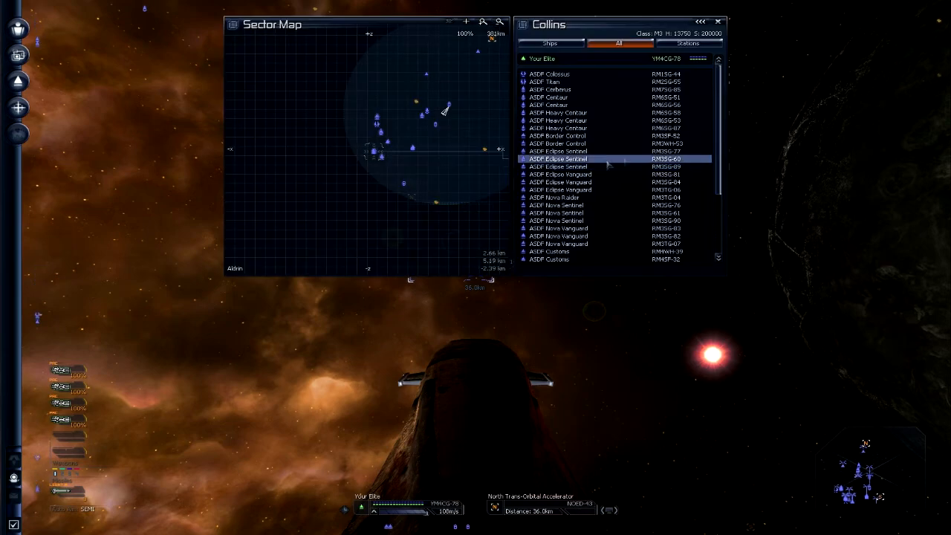
Step: Target the North Trans-Orbital Accelerator from the Collins sector's object list
{"action": "scroll", "scroll_direction": "down", "scroll_amount": 3}
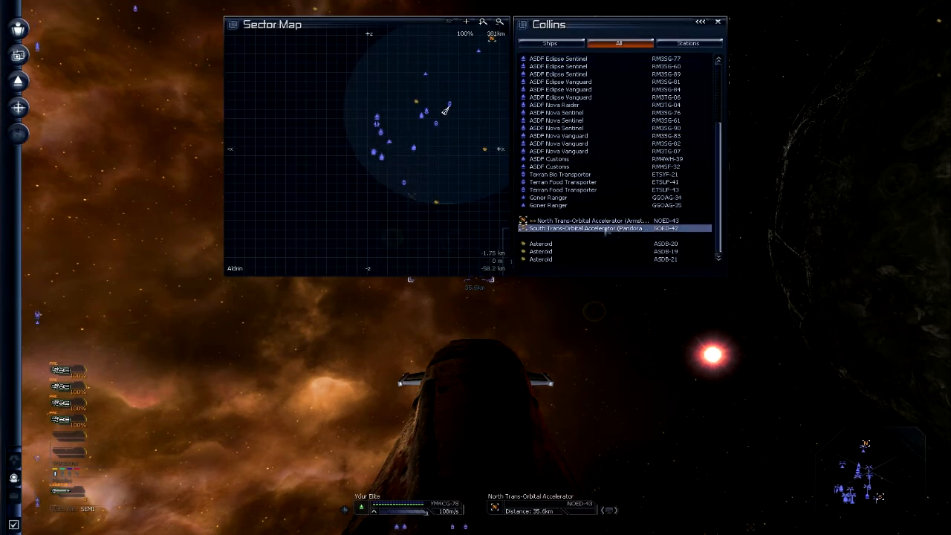
{"action": "left_click", "coordinate": [591, 220]}
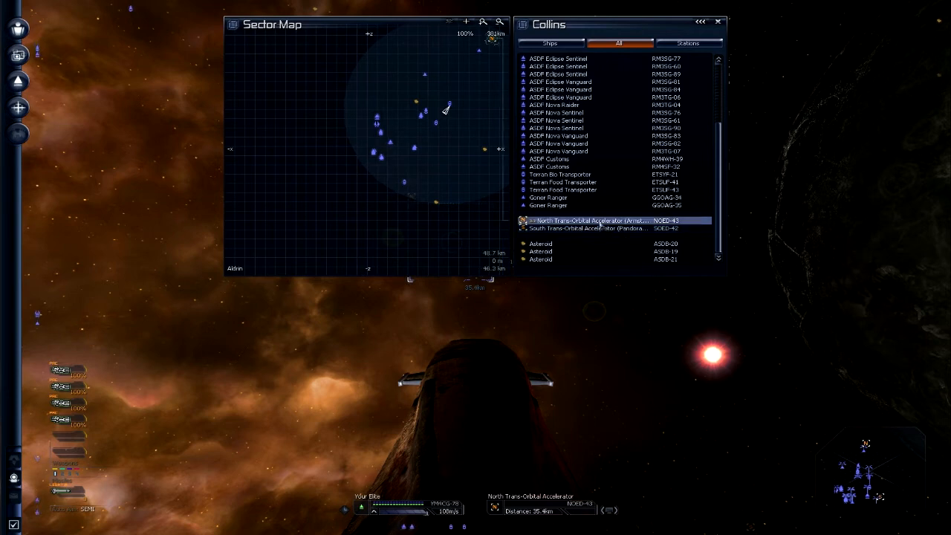
{"action": "left_click", "coordinate": [718, 20]}
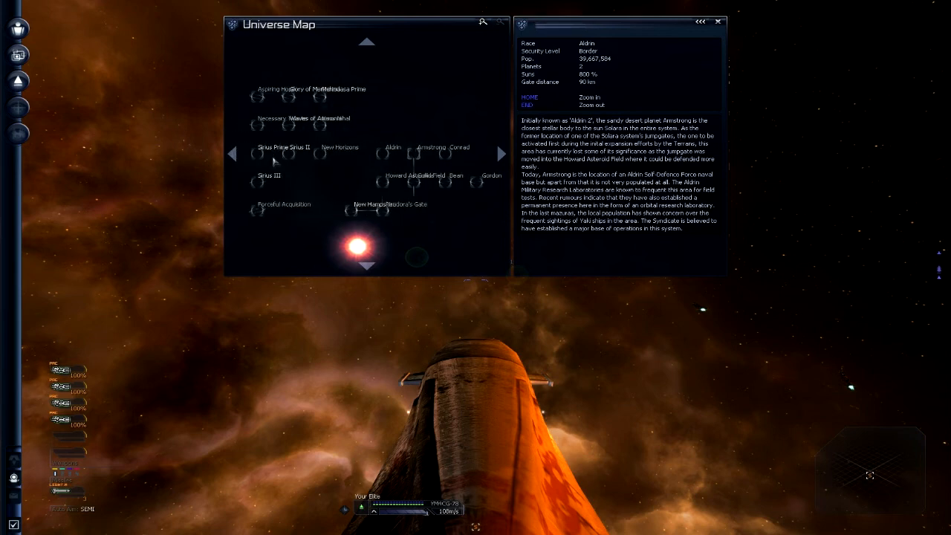
Step: Show a neighbouring sector's details, then Aldrin's information panel
{"action": "left_click", "coordinate": [331, 153]}
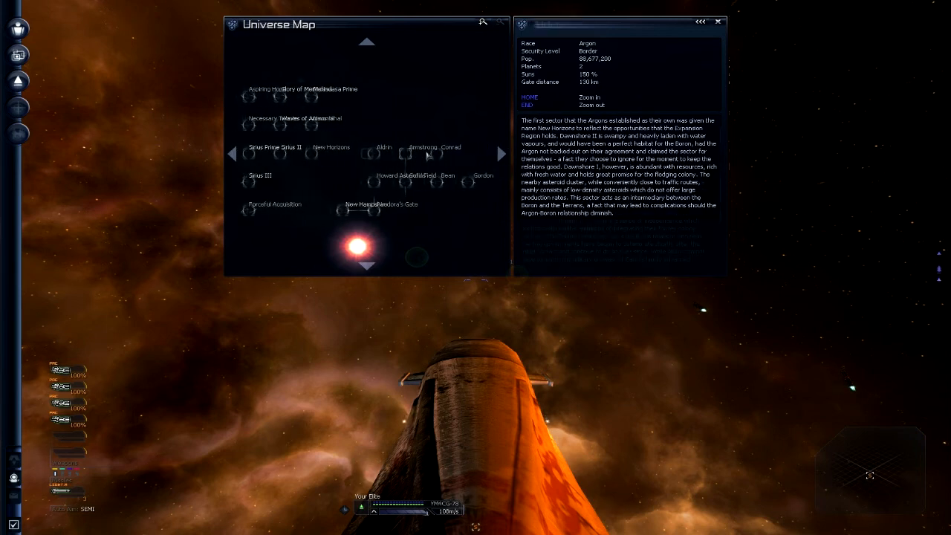
{"action": "left_click", "coordinate": [367, 153]}
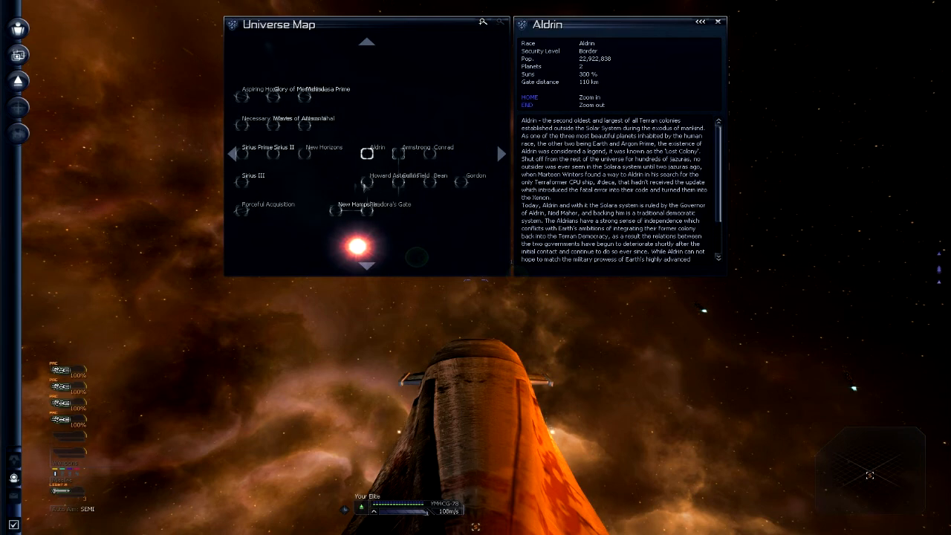